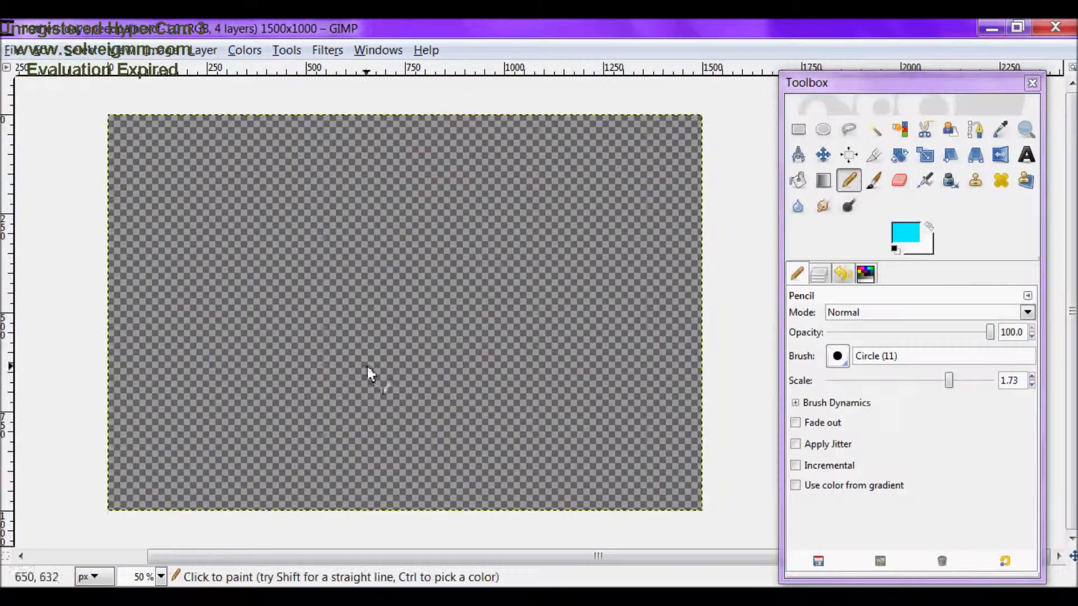
# Step: Rough out the two cats in red and cyan pencil lines, then zoom in on the red sketch
pyautogui.moveTo(550, 220); pyautogui.dragTo(585, 358)
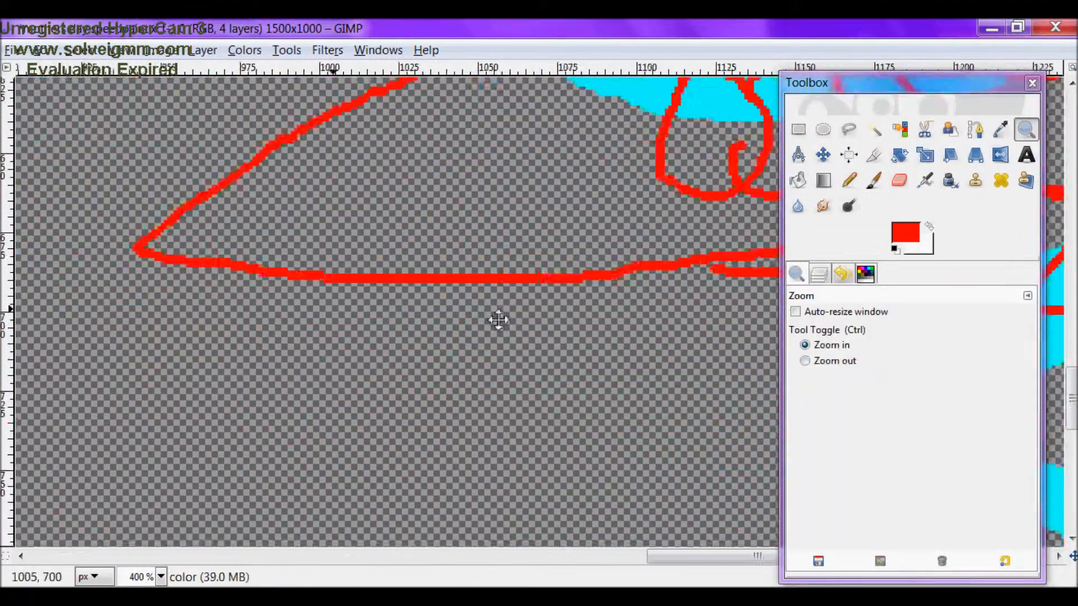
pyautogui.click(849, 181)
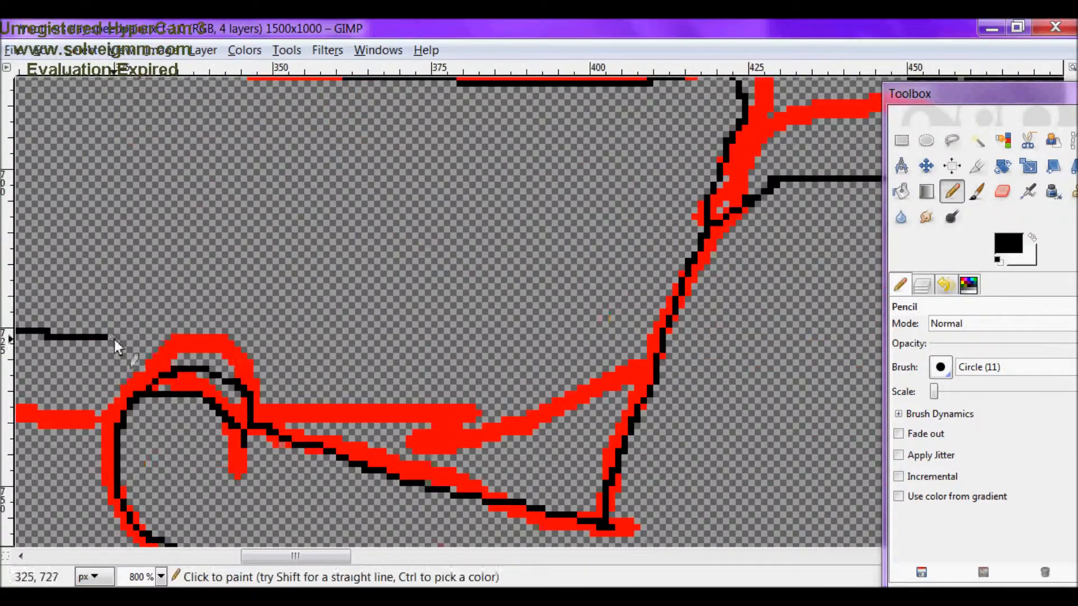
# Step: Scroll right to trace black outlines along the cats' lower body and tail
pyautogui.hscroll(3)
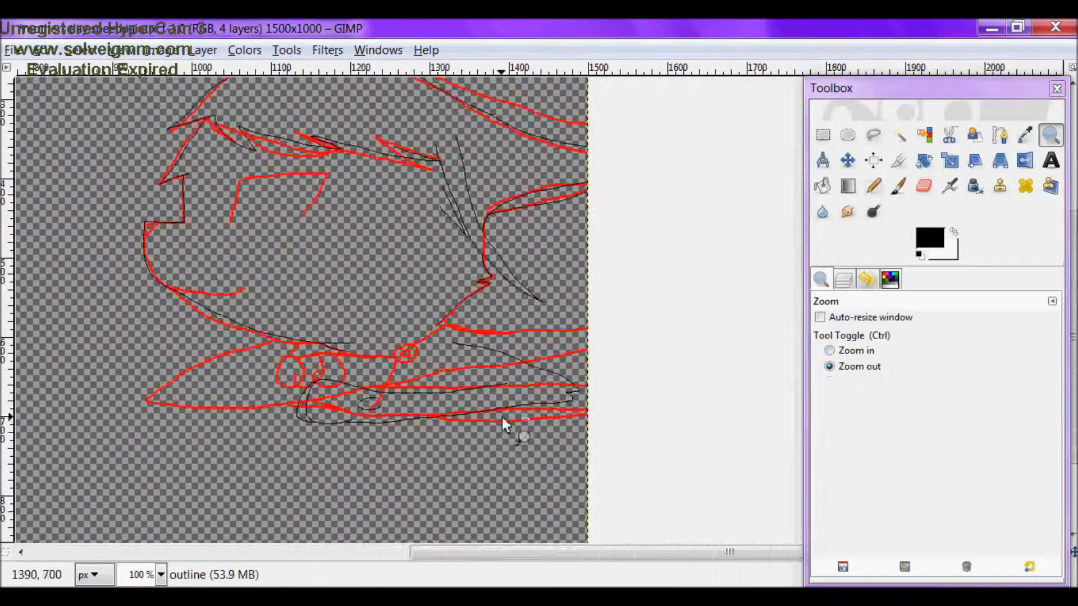
# Step: Refine the black body, leg and paw outlines with the Pencil, zooming out and back in
pyautogui.click(505, 423)
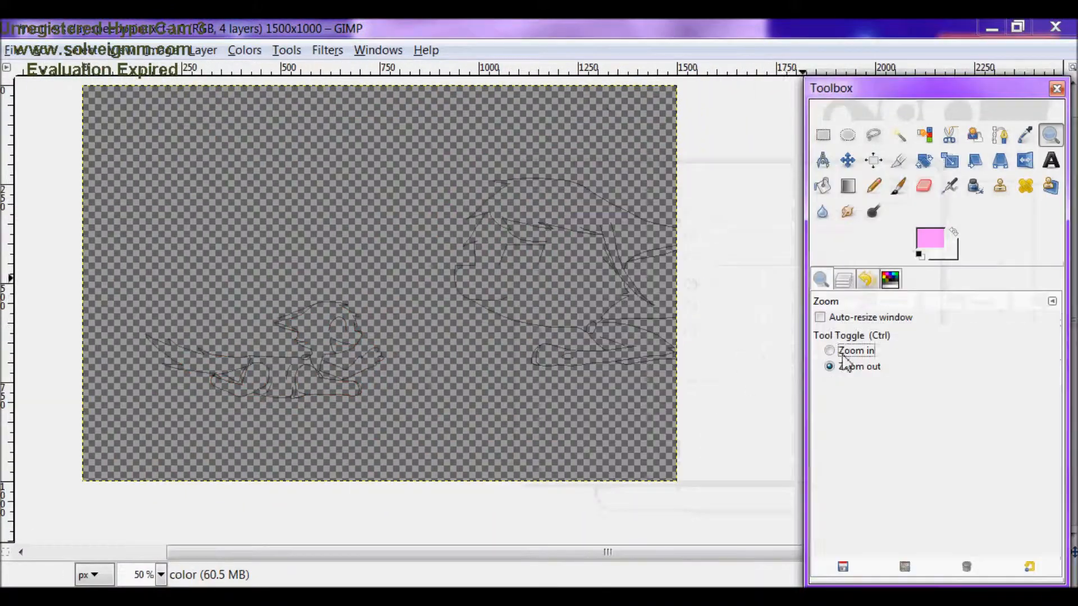
pyautogui.click(874, 187)
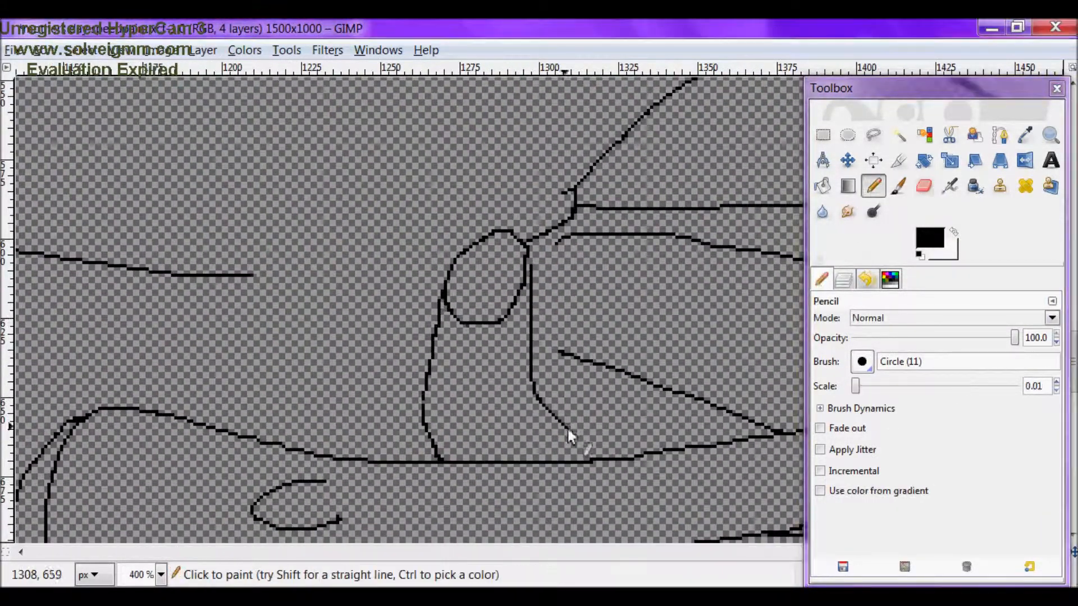
pyautogui.click(1050, 135)
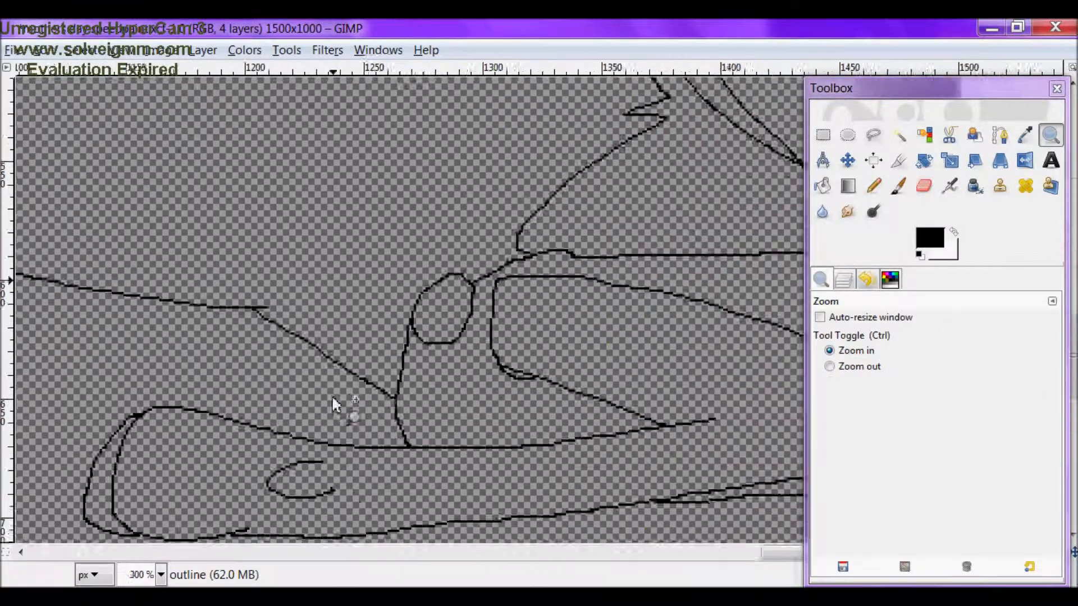
pyautogui.click(874, 186)
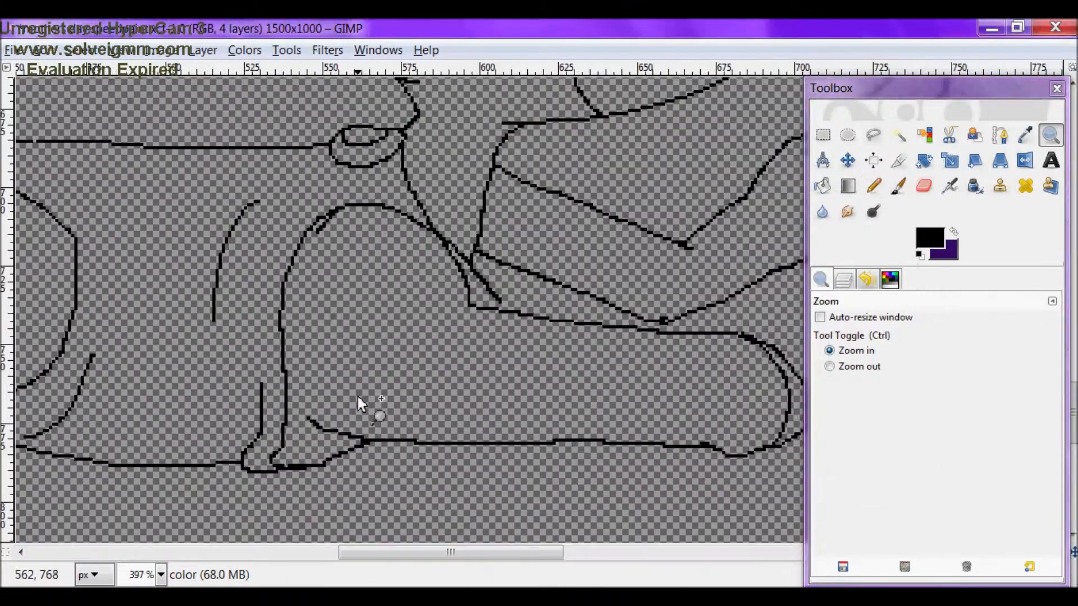
# Step: Paint the black cat's body near-black with the Pencil and add white to the diaper
pyautogui.click(926, 242)
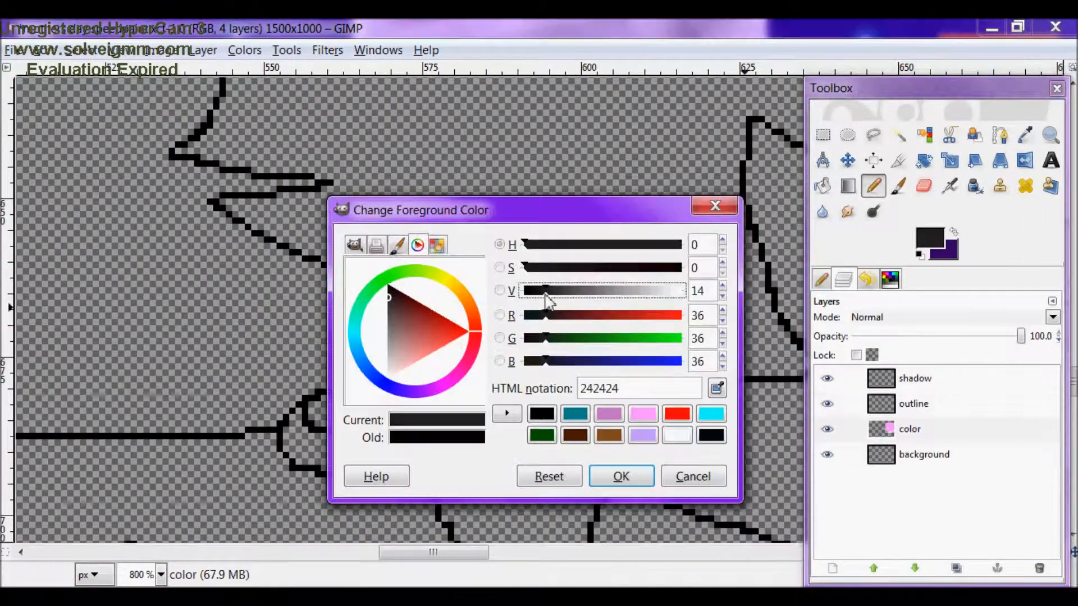
pyautogui.click(619, 475)
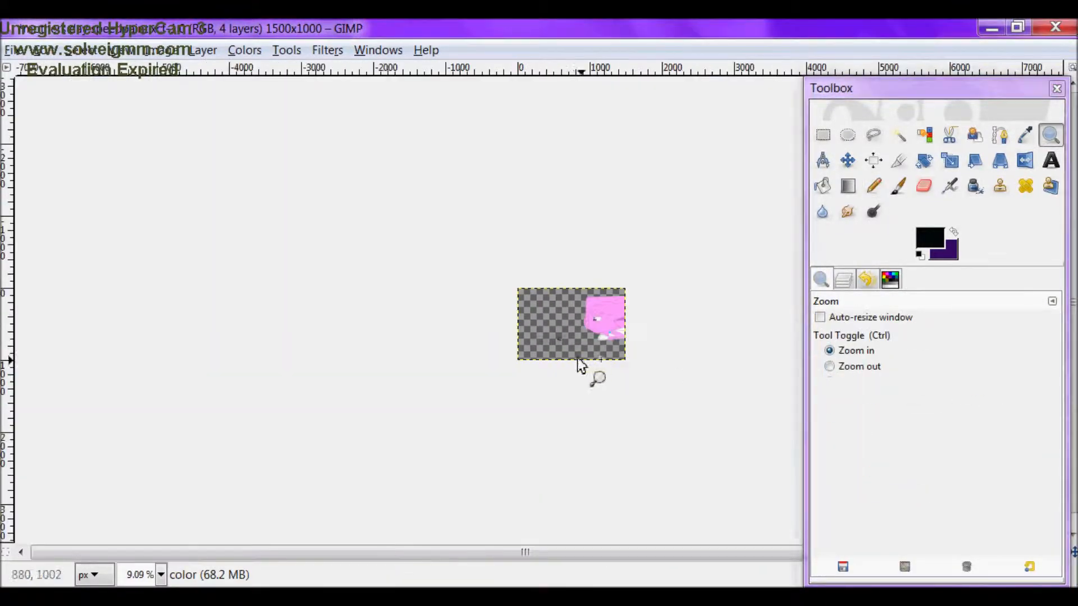
pyautogui.click(873, 186)
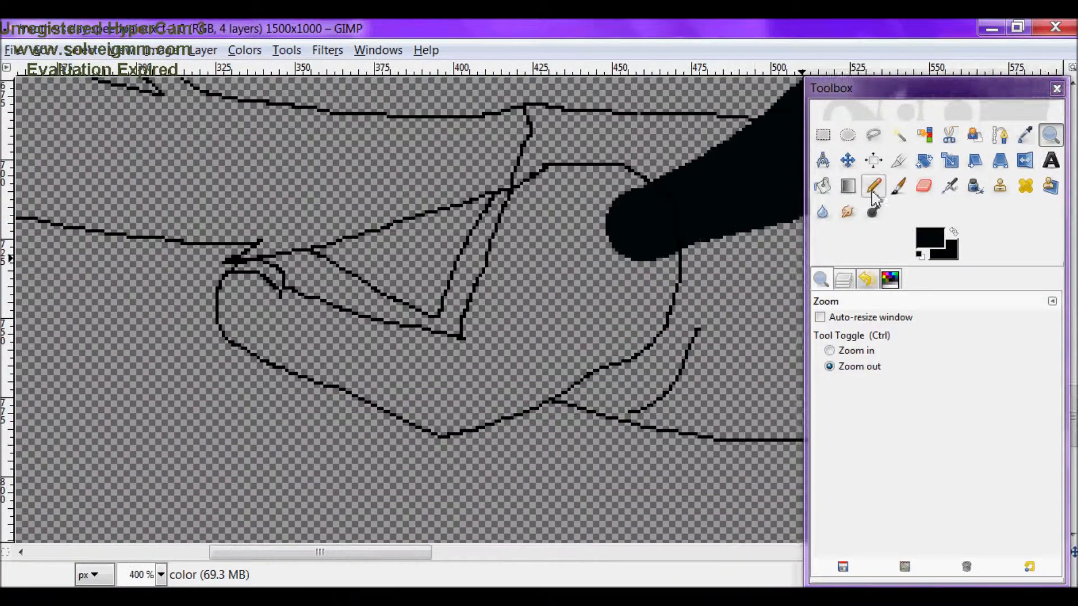
pyautogui.click(867, 278)
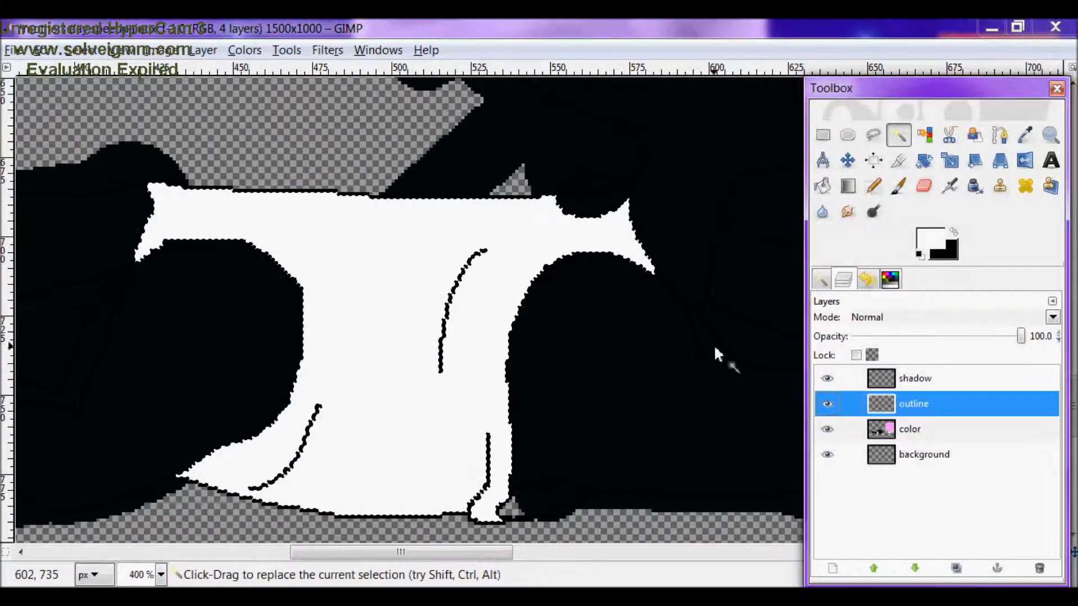
pyautogui.click(873, 186)
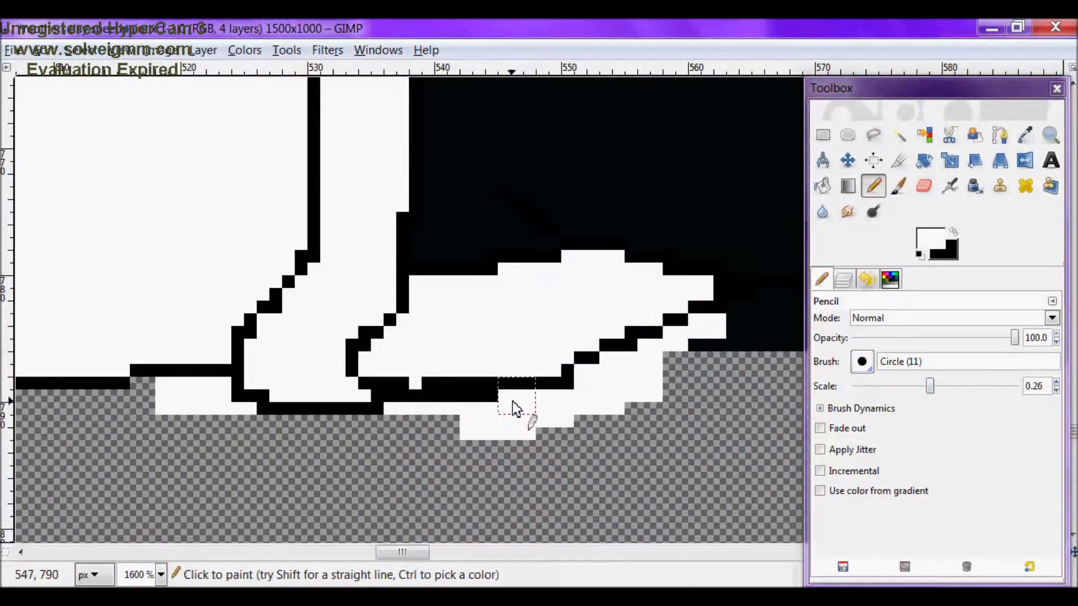
pyautogui.click(32, 49)
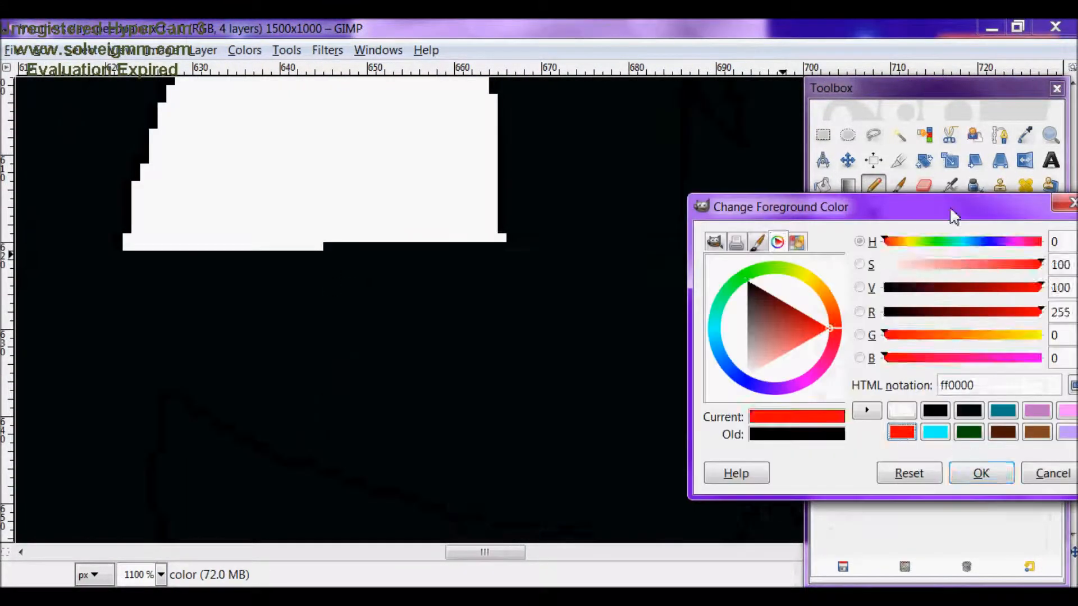
# Step: Fill the cat's red and yellow details with Bucket Fill
pyautogui.click(981, 473)
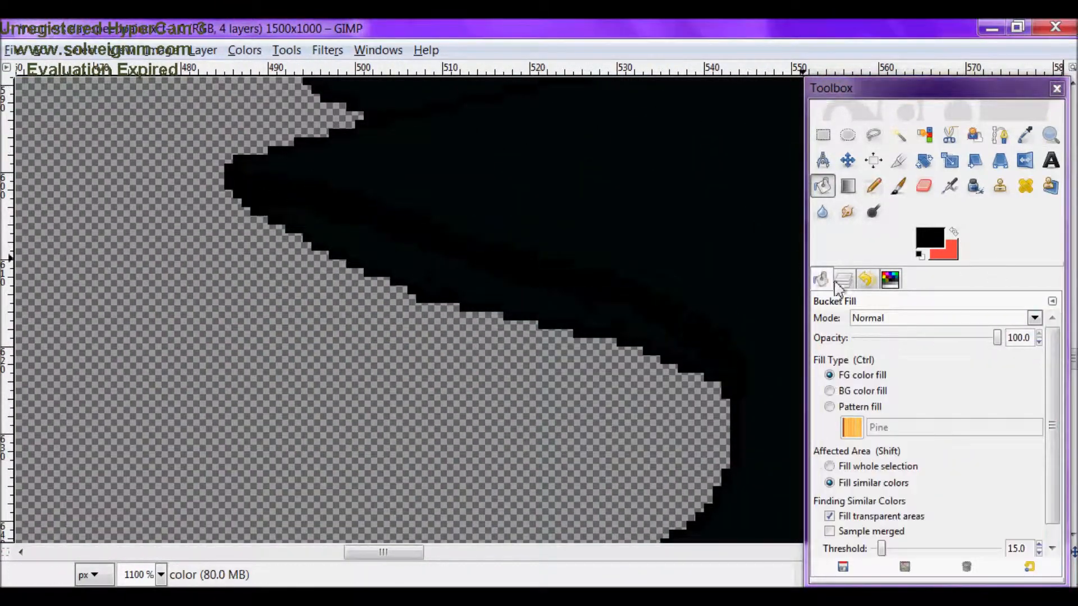
pyautogui.click(926, 237)
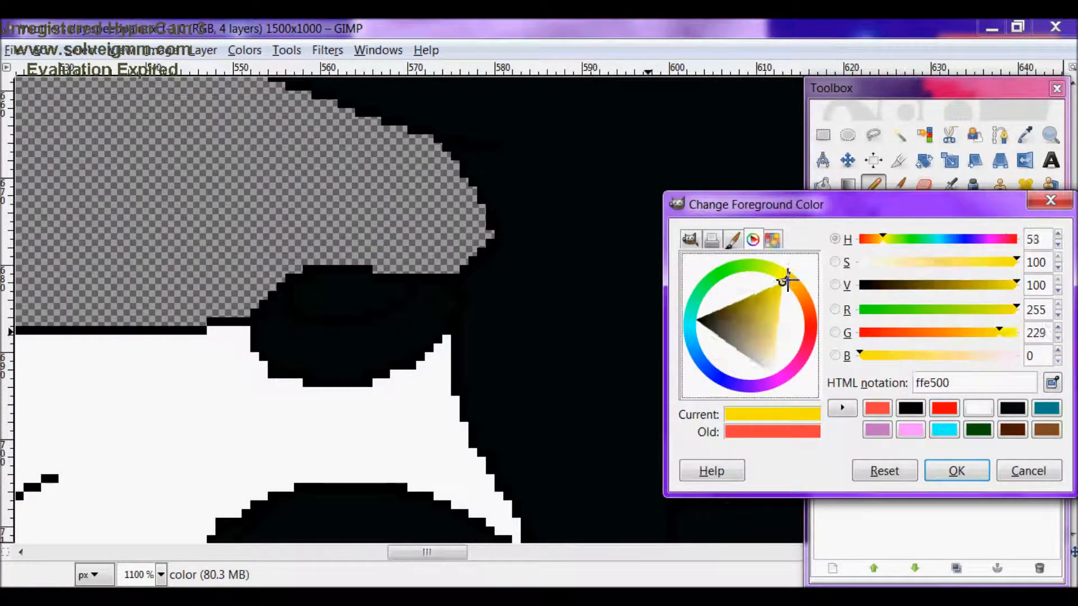
pyautogui.click(955, 471)
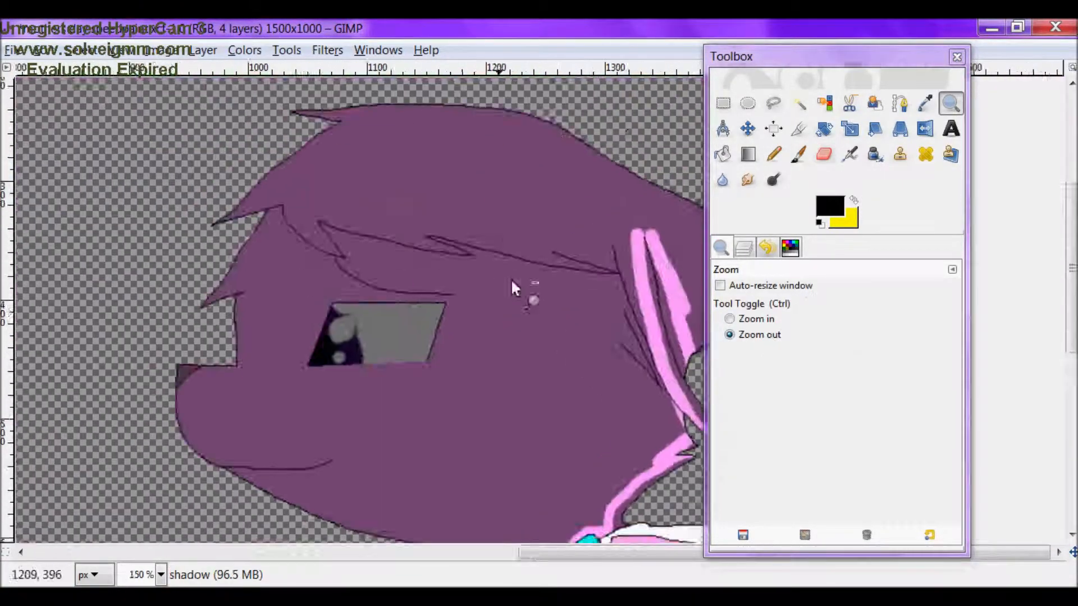
# Step: Zoom in on the pink cat's face to shade it with darker tones
pyautogui.click(33, 49)
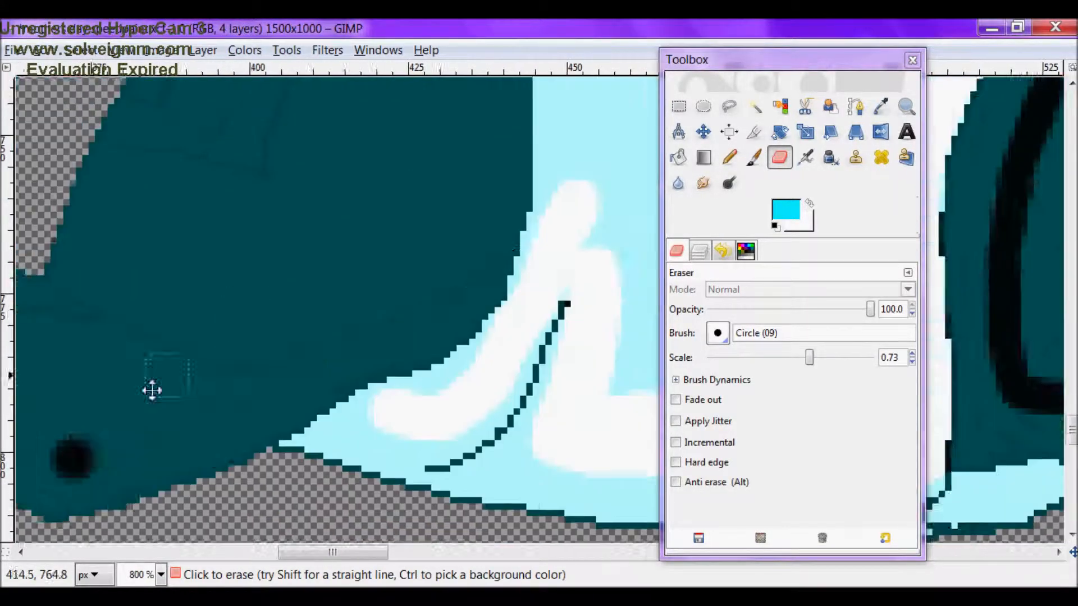
# Step: Shade the black cat's tail and legs with teal using Pencil and Bucket Fill
pyautogui.click(728, 157)
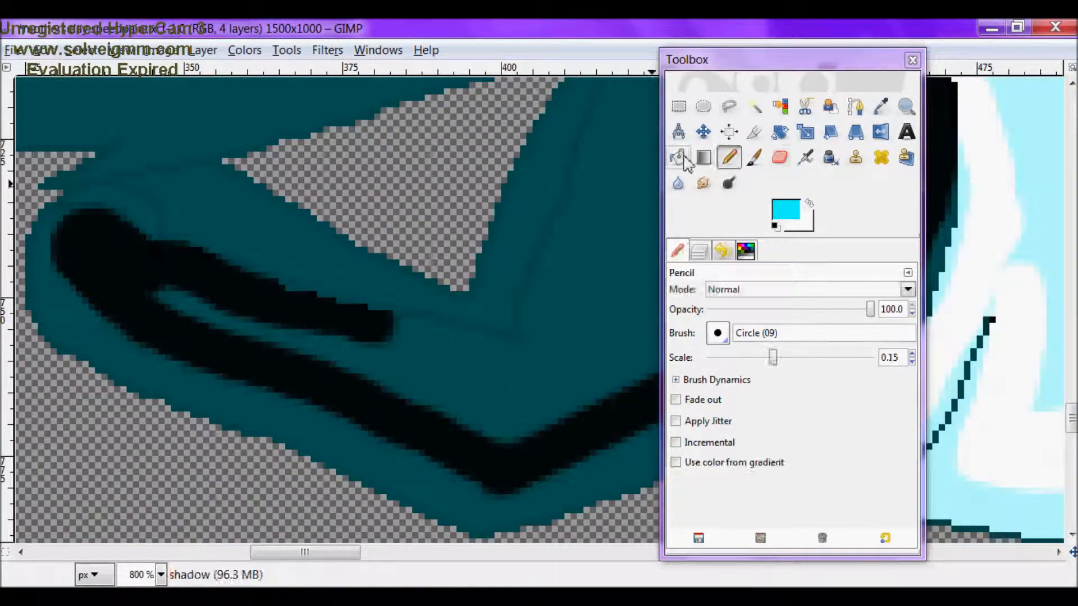
pyautogui.click(780, 157)
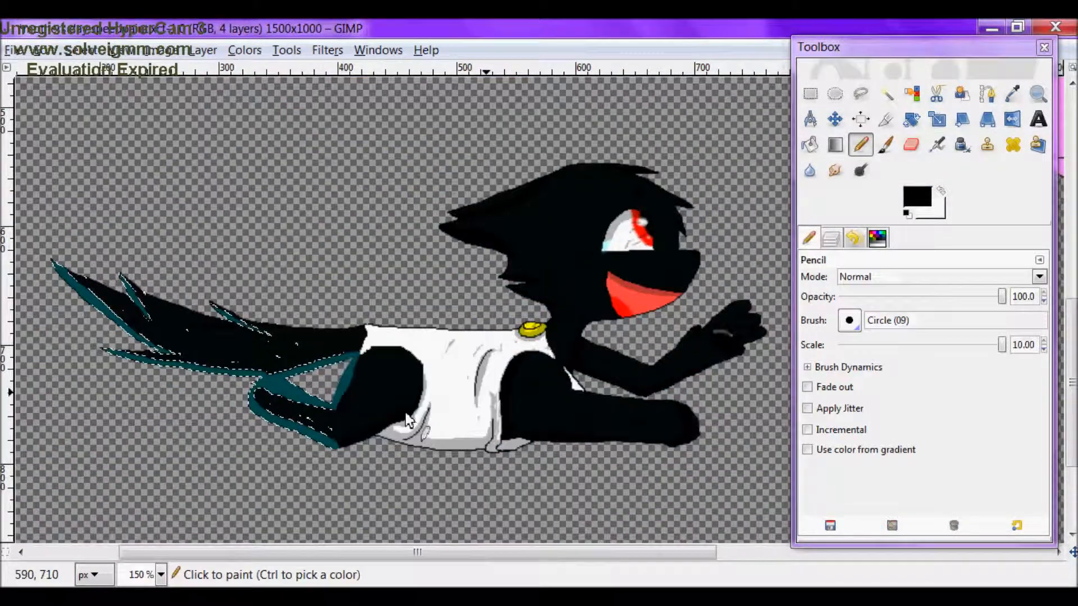
pyautogui.click(910, 144)
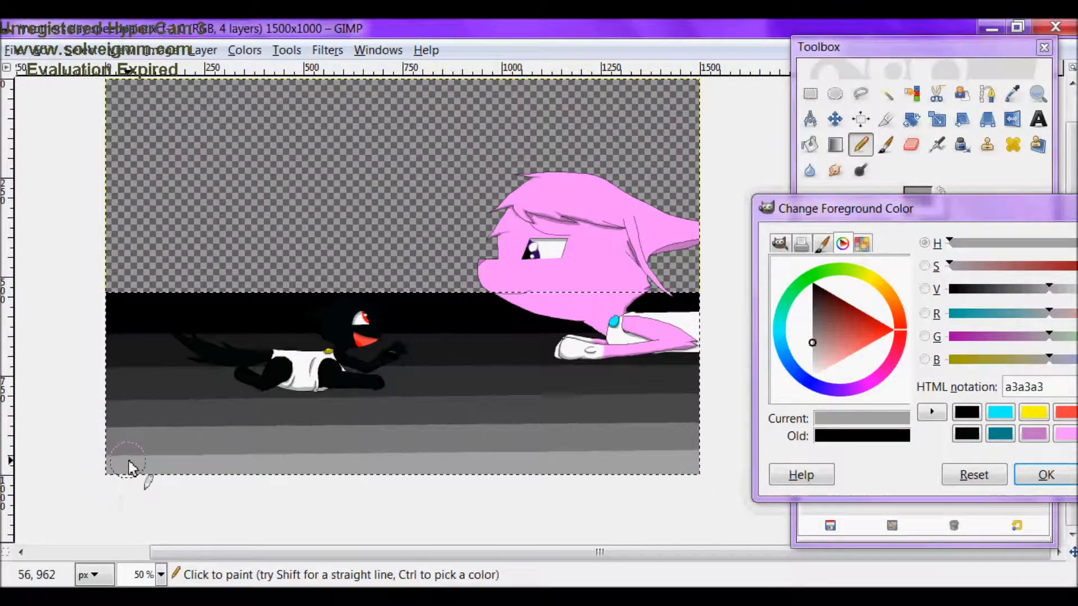
# Step: Paint light grey vertical stripes in the background, then open the Filters menu
pyautogui.click(1046, 475)
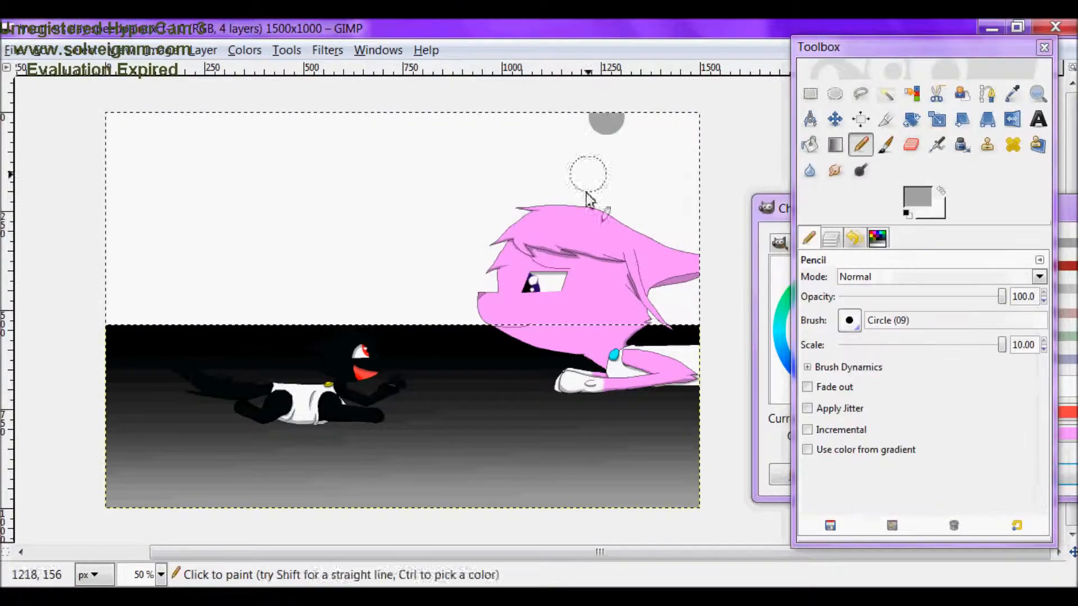
pyautogui.click(918, 199)
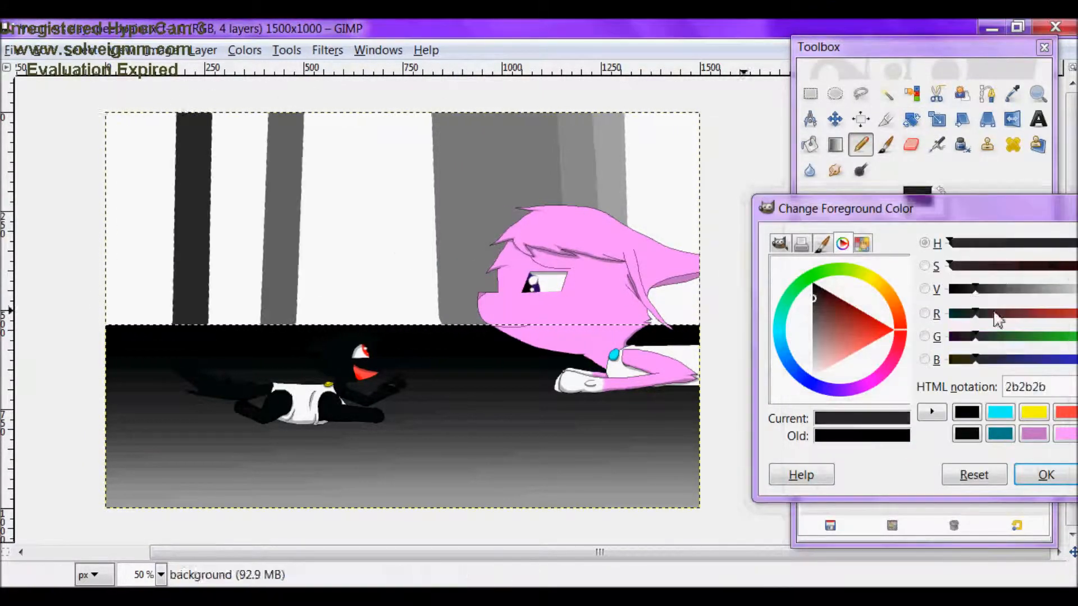
pyautogui.click(326, 49)
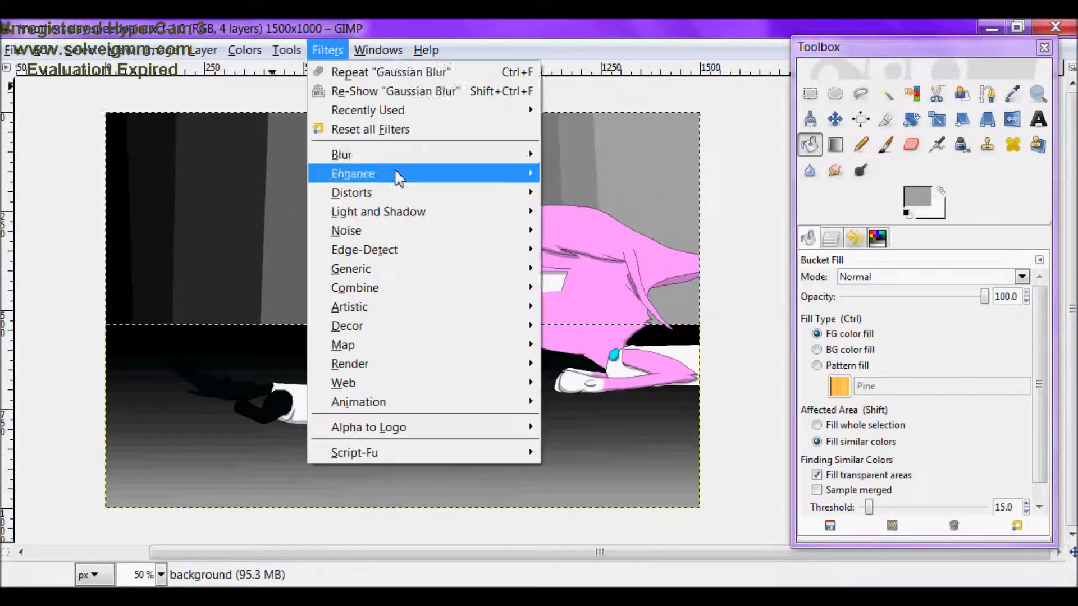